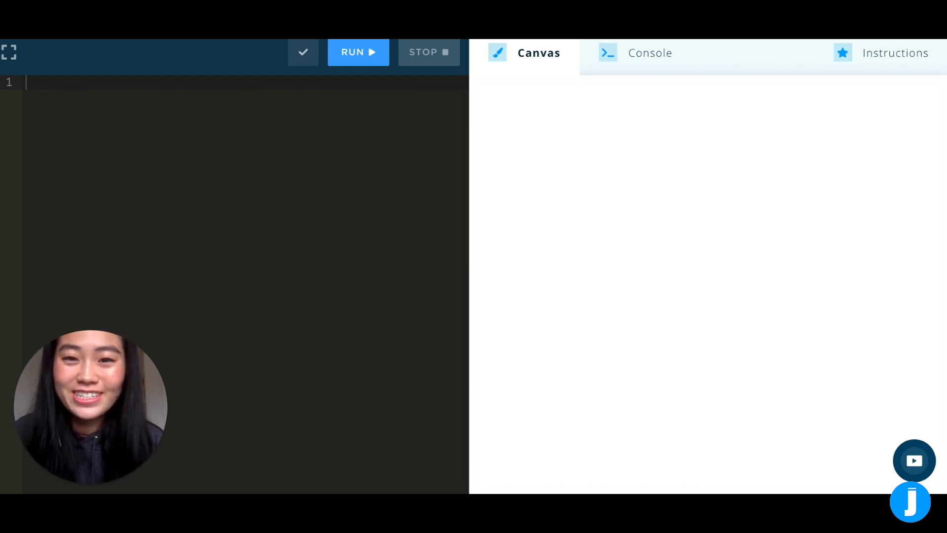
Run the starter program so the turtle draws the round head and two eye arcs.
{"action": "left_click", "coordinate": [358, 55]}
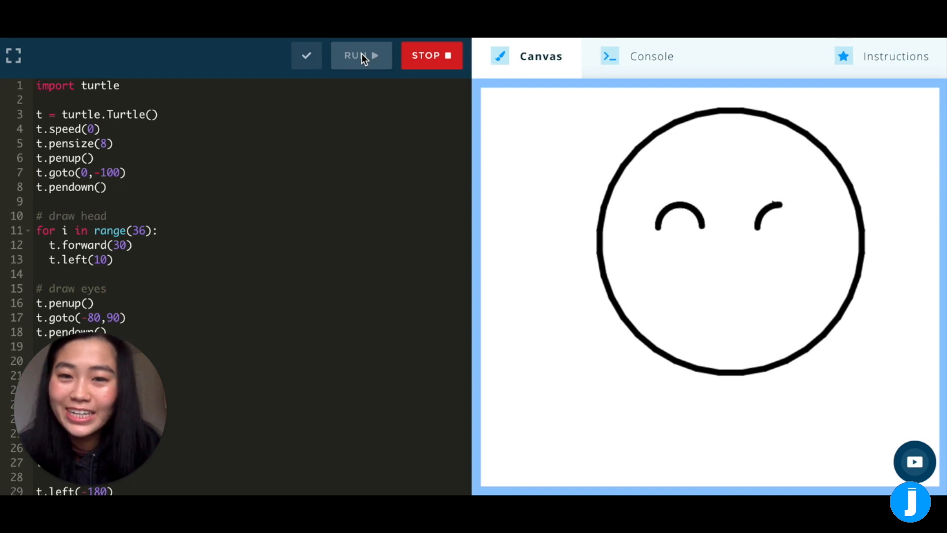
Run the full program to render the complete cat face with ears, nose and mouth.
{"action": "left_click", "coordinate": [361, 55]}
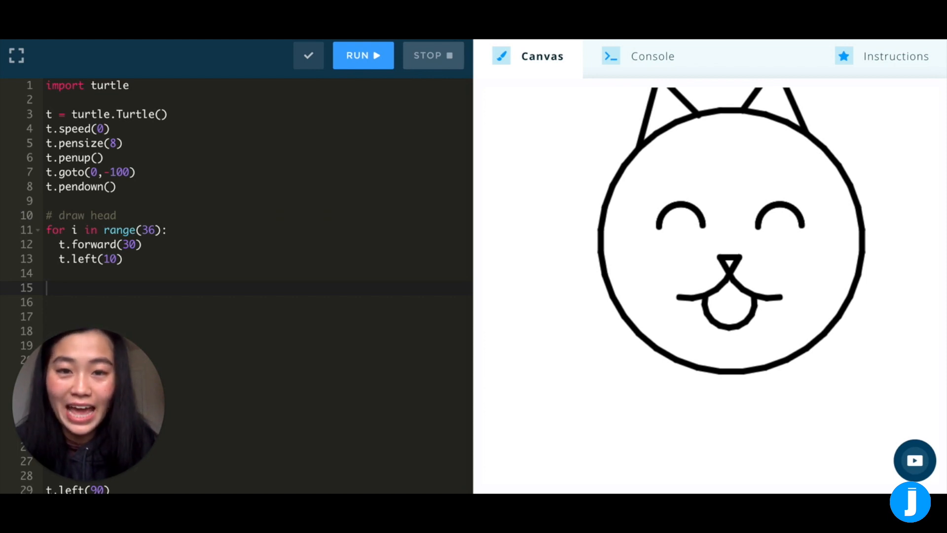
Run the trimmed code: head loop, then penup, goto(-80,90), pendown for the left eye.
{"action": "left_click", "coordinate": [362, 55]}
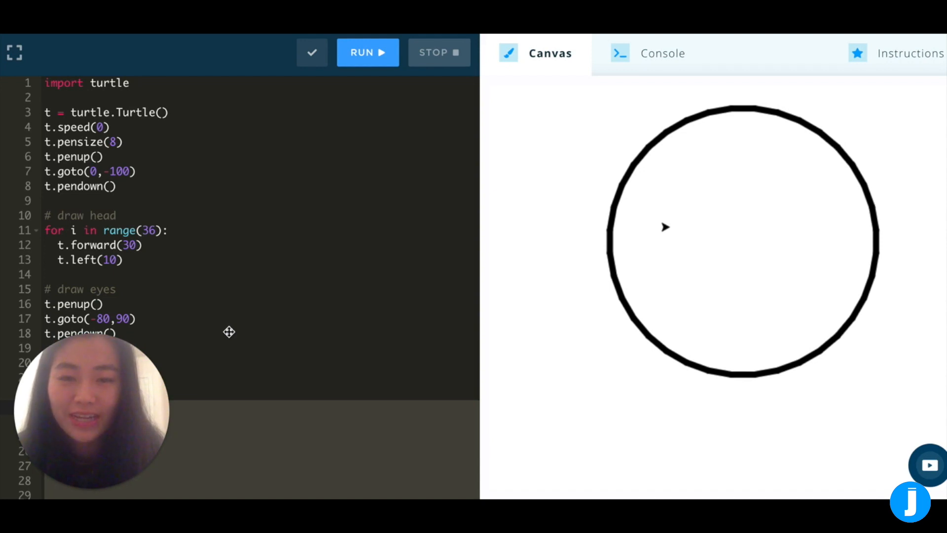
{"action": "mouse_move", "coordinate": [99, 309]}
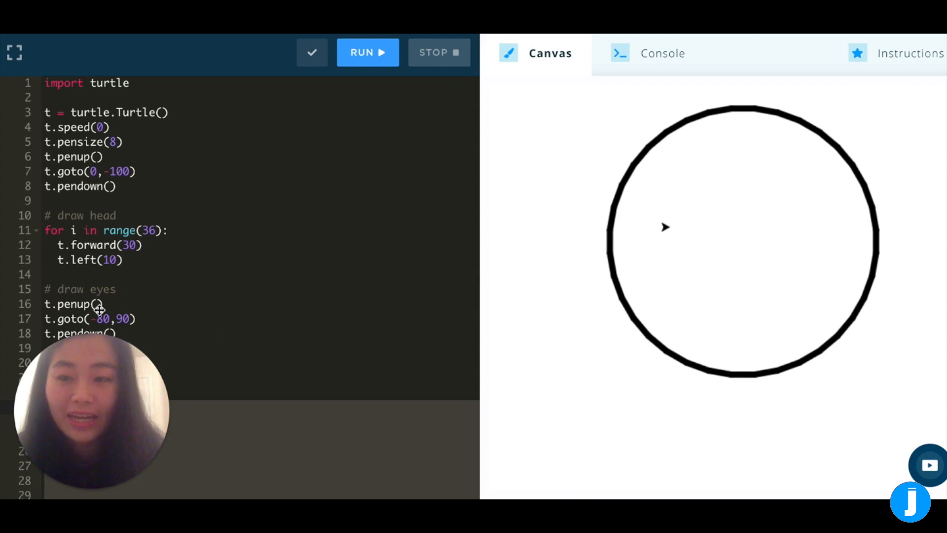
Add t.left(90) and a 45-step forward(2)/right(4) loop for the left eye arc, then run.
{"action": "scroll", "scroll_direction": "down", "scroll_amount": 3}
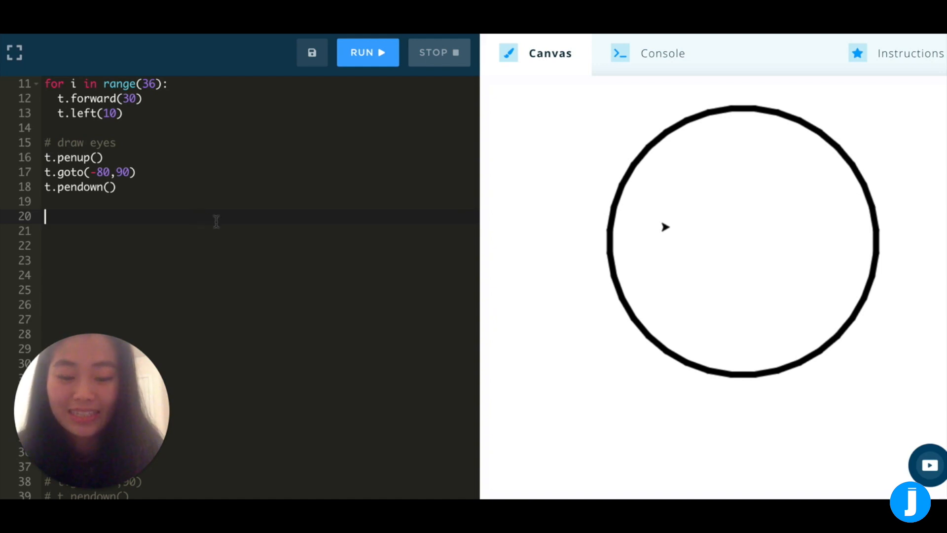
{"action": "type", "text": "t.left(90)"}
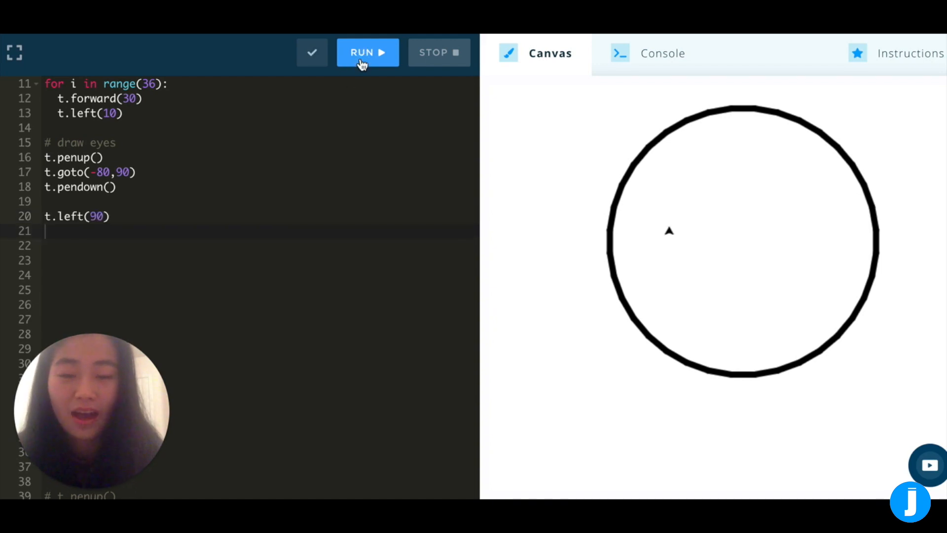
{"action": "mouse_move", "coordinate": [178, 158]}
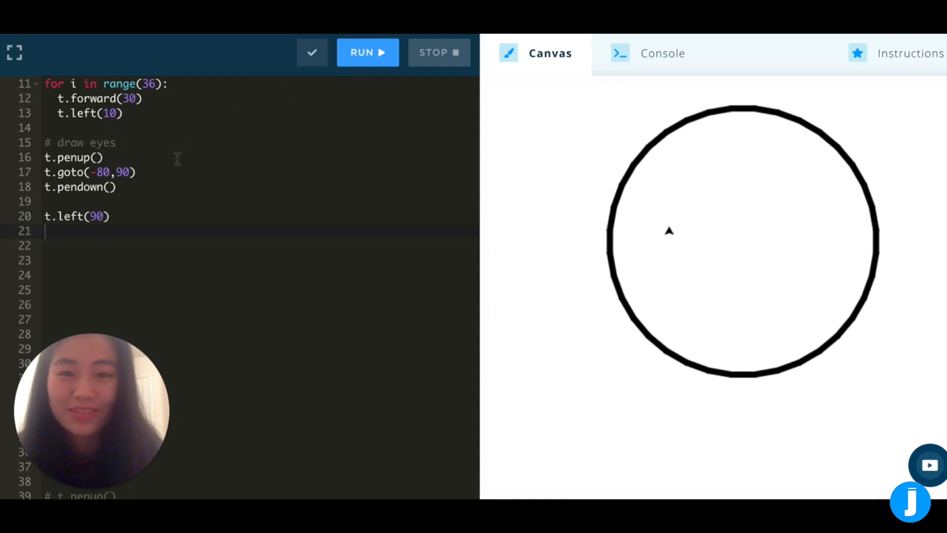
{"action": "left_click", "coordinate": [363, 53]}
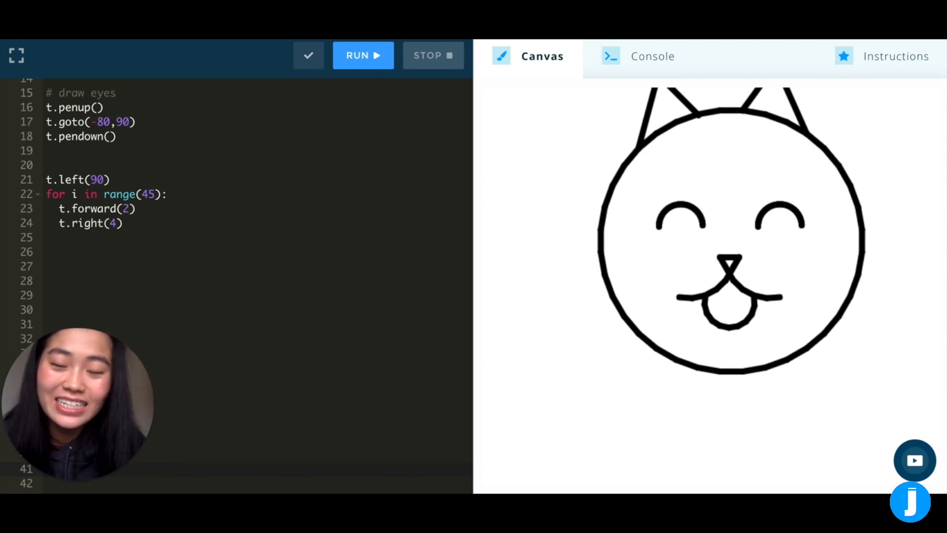
Add the right eye at goto(50,90) with t.left(-180) and the 45-step arc loop, and run it.
{"action": "left_click", "coordinate": [362, 55]}
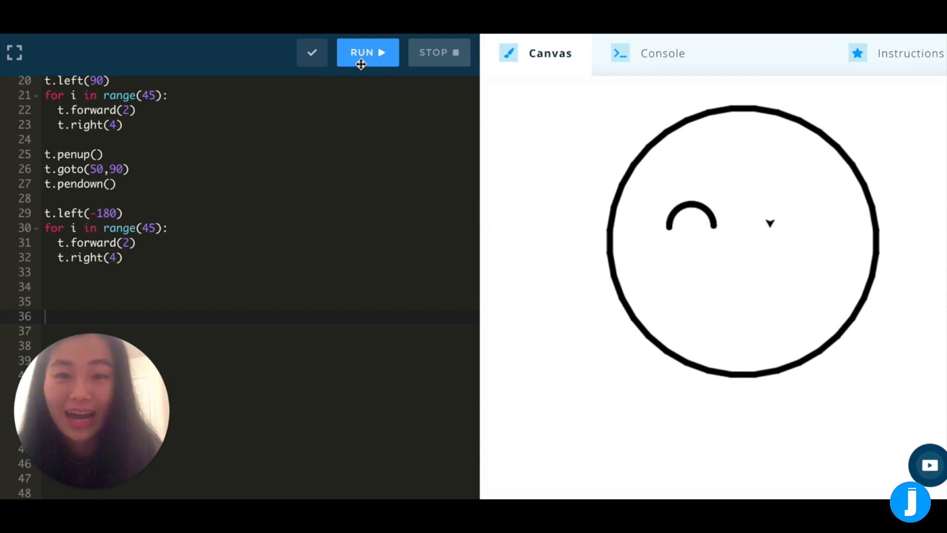
{"action": "left_click", "coordinate": [367, 52]}
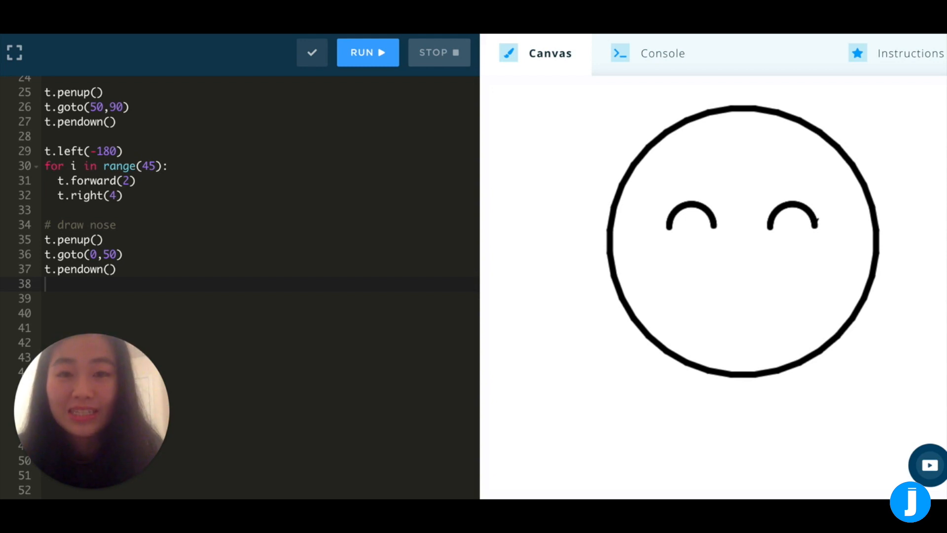
Start the nose section with t.penup(), t.goto(0,50), t.pendown() and run to check both eyes.
{"action": "left_click", "coordinate": [367, 52]}
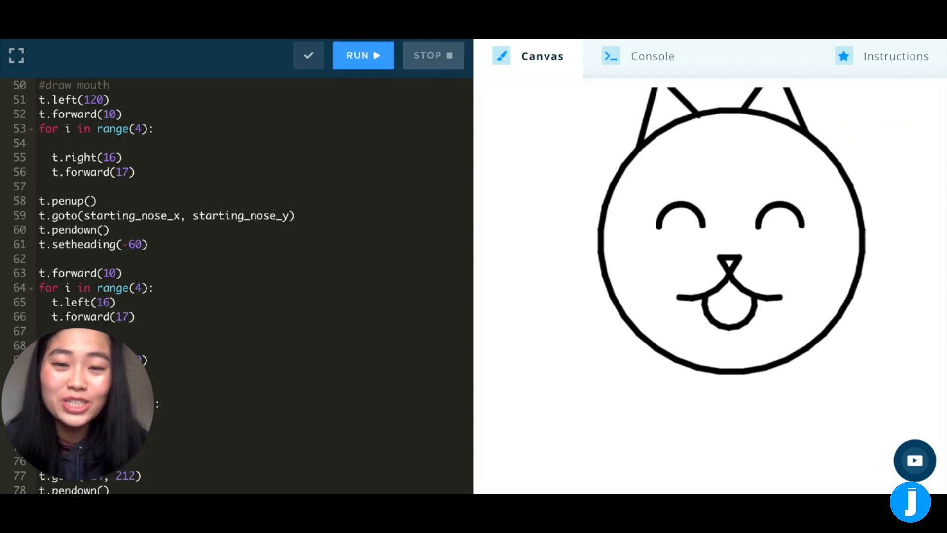
Run the mouth code with setheading(-60) and two 4-step curved loops from the nose.
{"action": "left_click", "coordinate": [363, 55]}
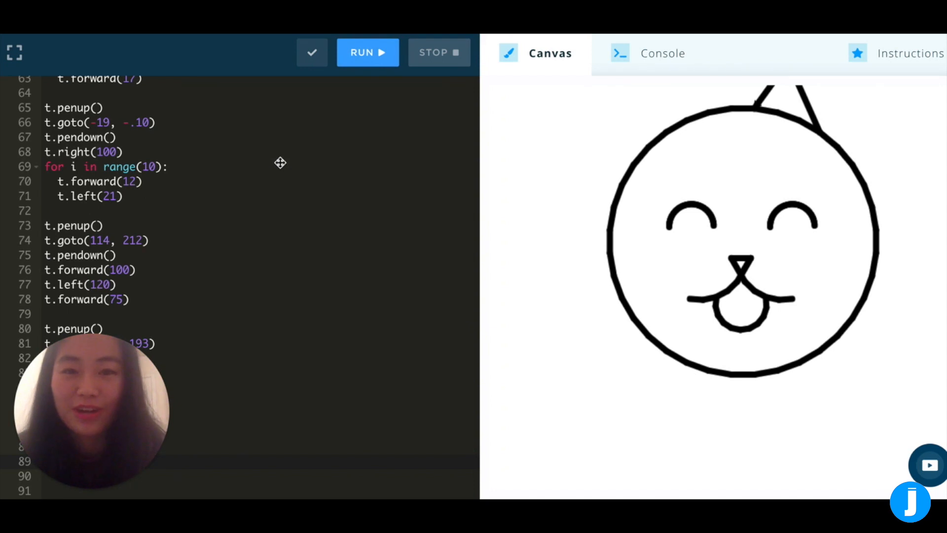
{"action": "mouse_move", "coordinate": [114, 125]}
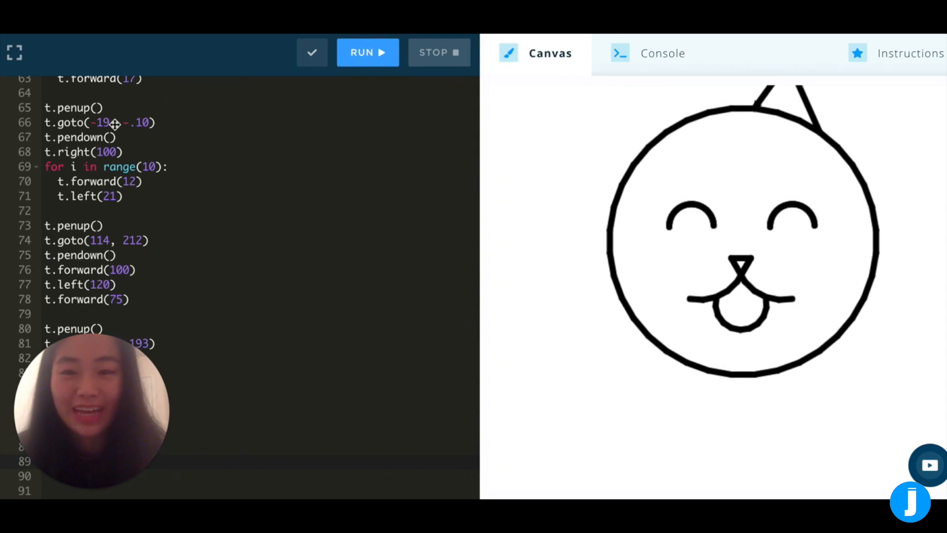
Add the tongue loop at goto(-19,-.10) and ear strokes at goto(114,212) and goto(-107,193).
{"action": "scroll", "scroll_direction": "down", "scroll_amount": 3}
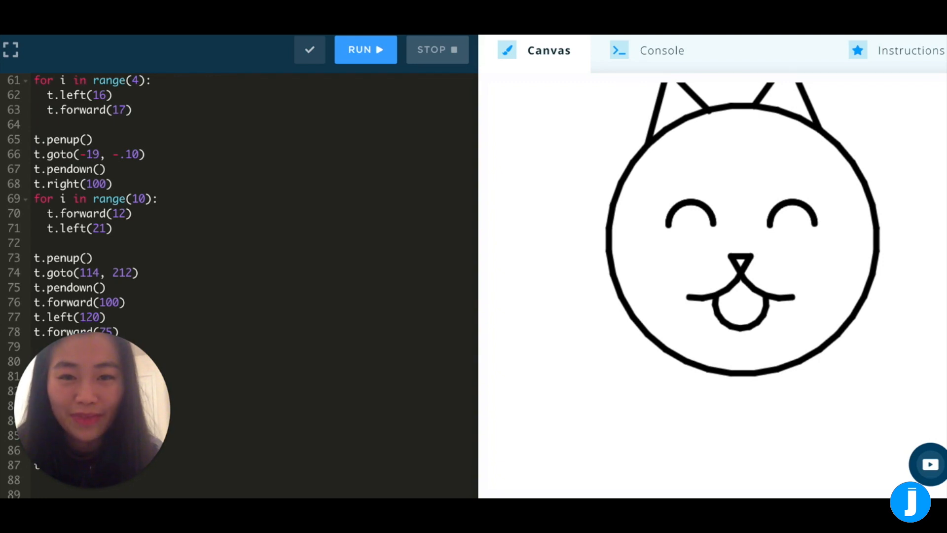
{"action": "scroll", "scroll_direction": "down", "scroll_amount": 3}
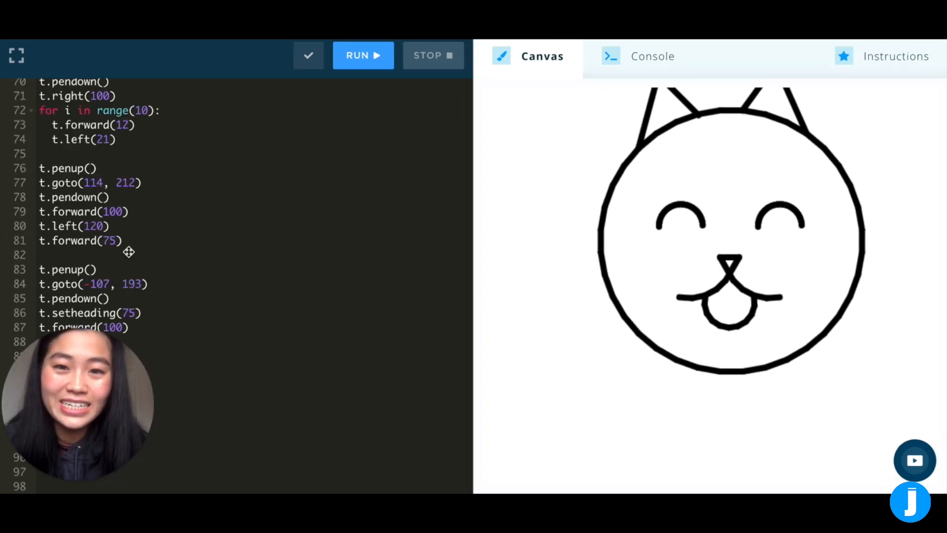